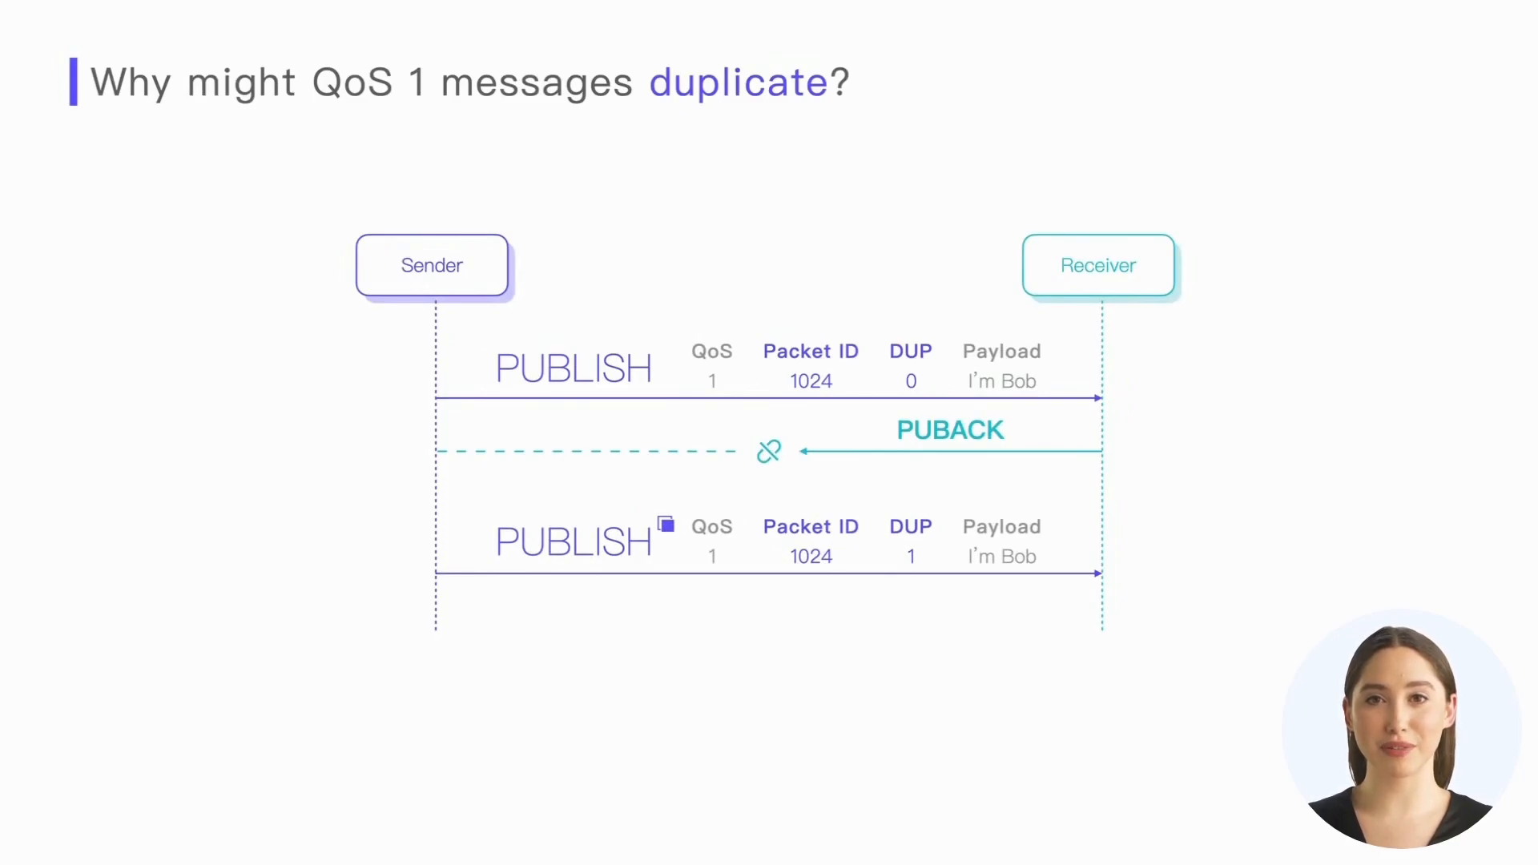
left_click(911, 542)
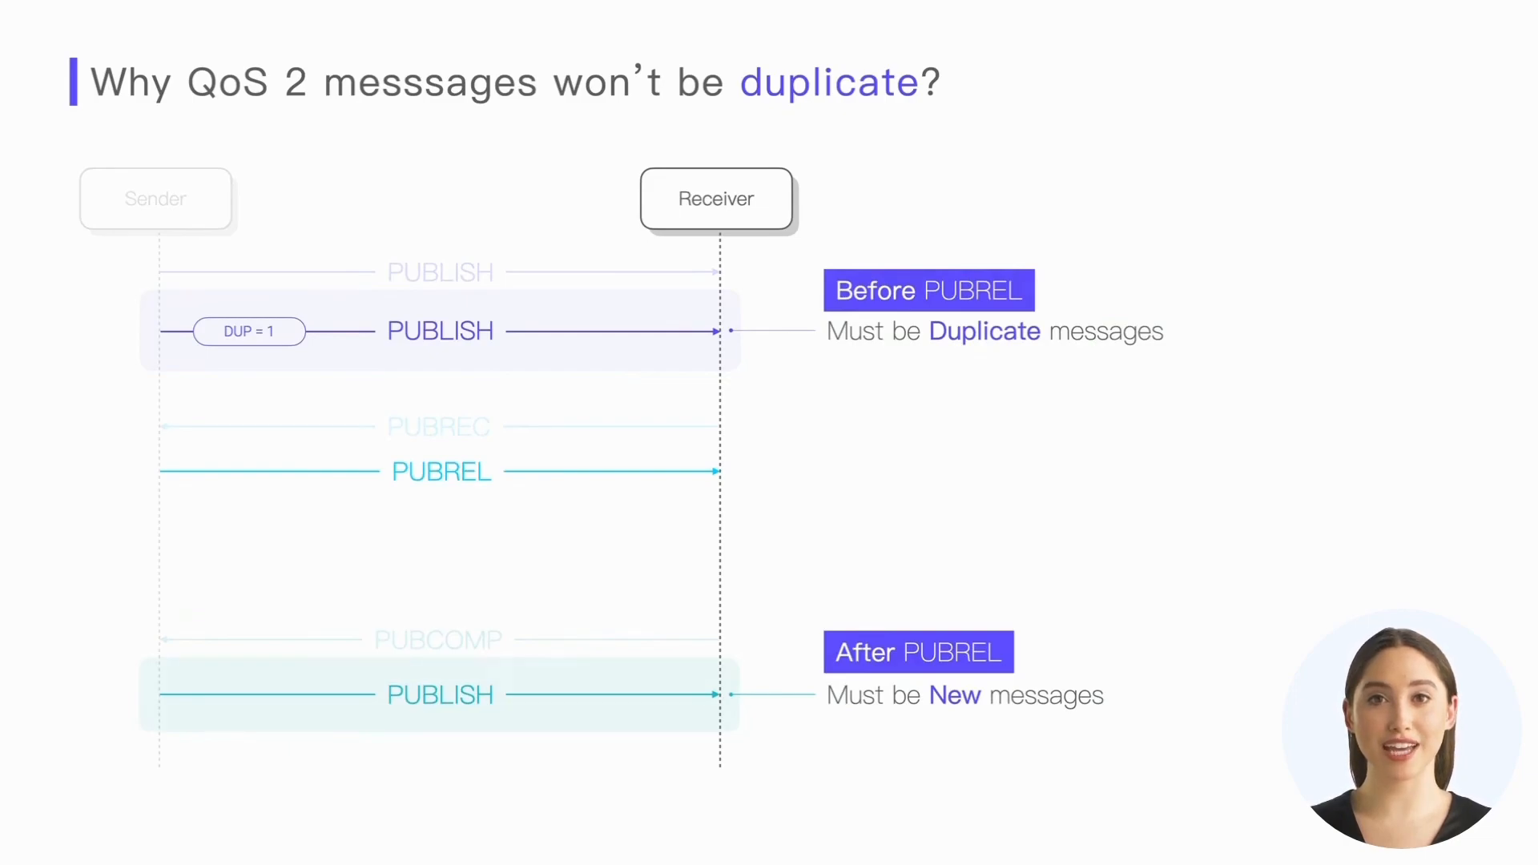
key("Right")
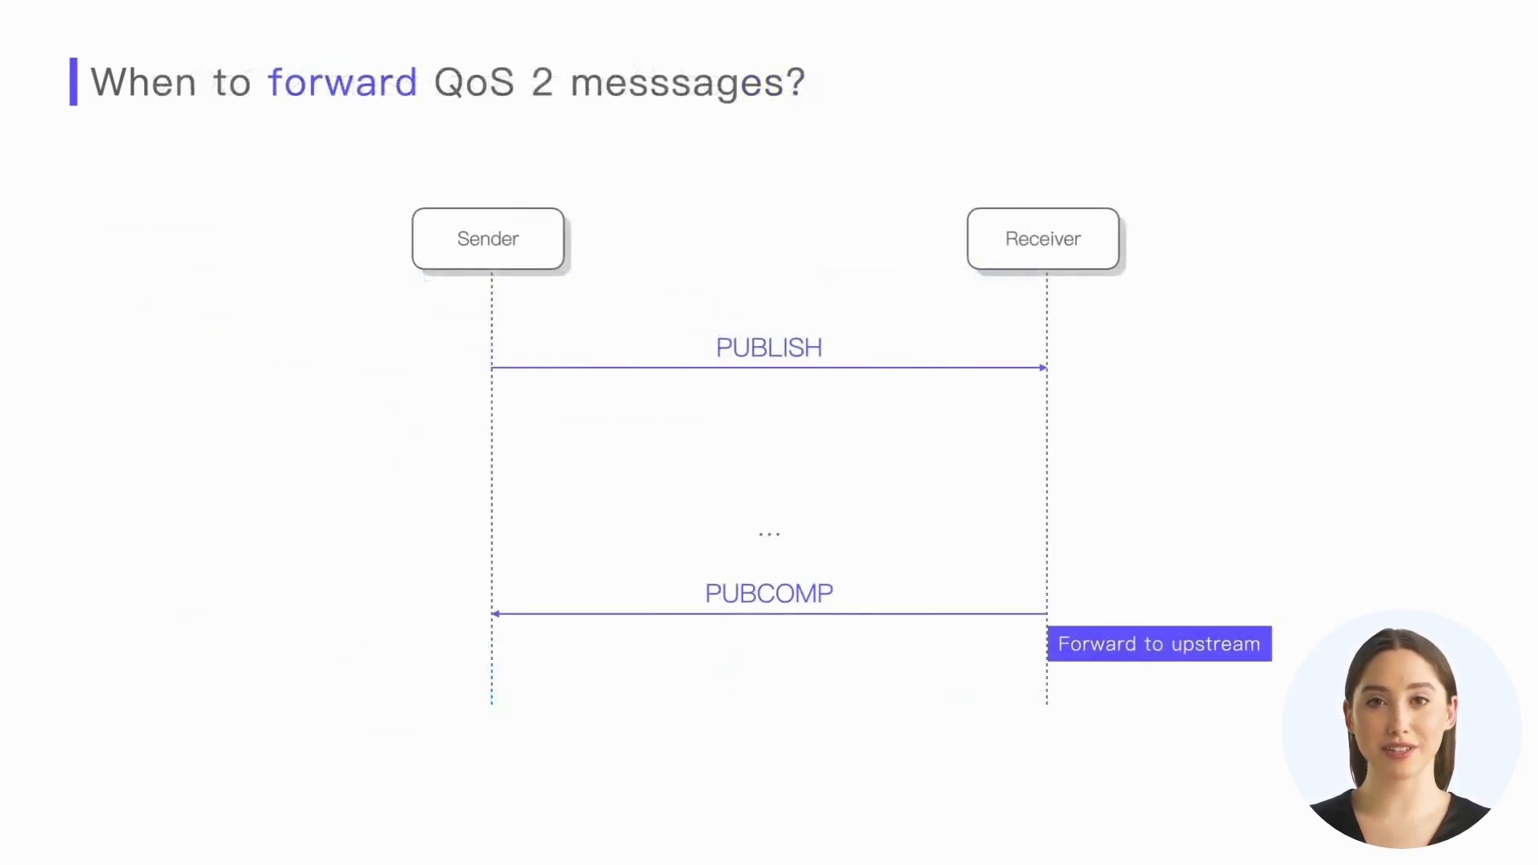